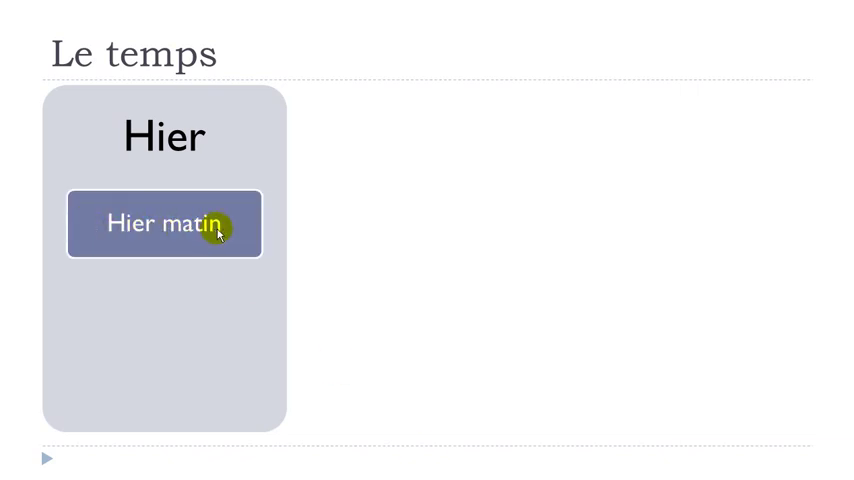
pyautogui.moveTo(148, 243)
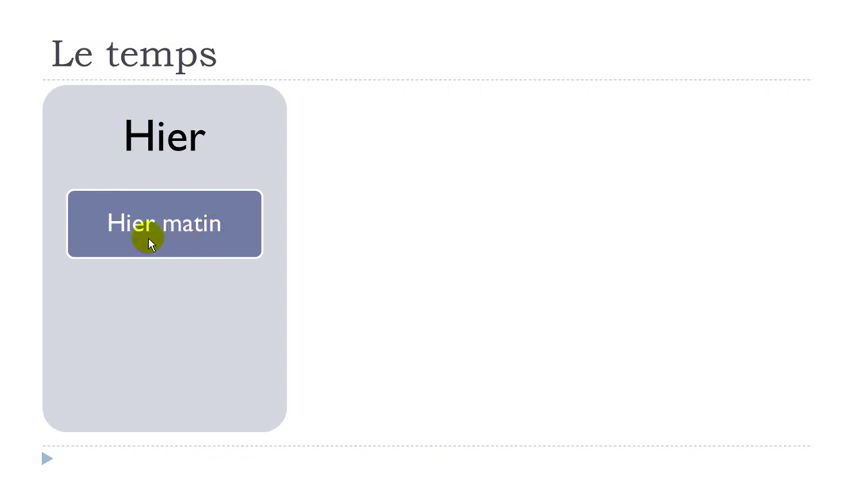